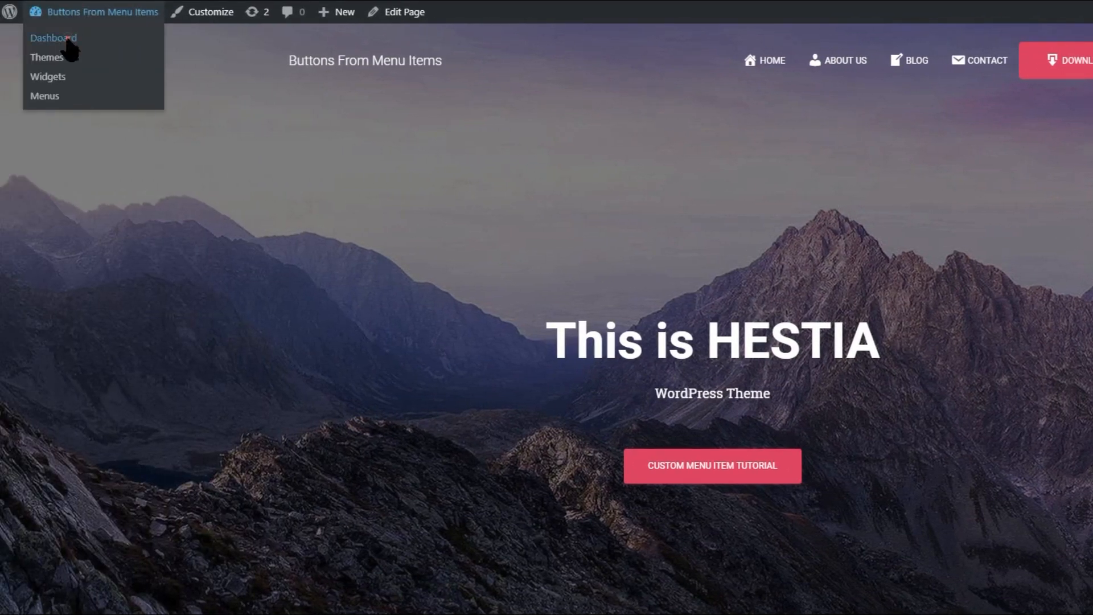
Step: Go from the live site to Appearance > Menus to show the Primary Menu items
{"action": "left_click", "coordinate": [53, 38]}
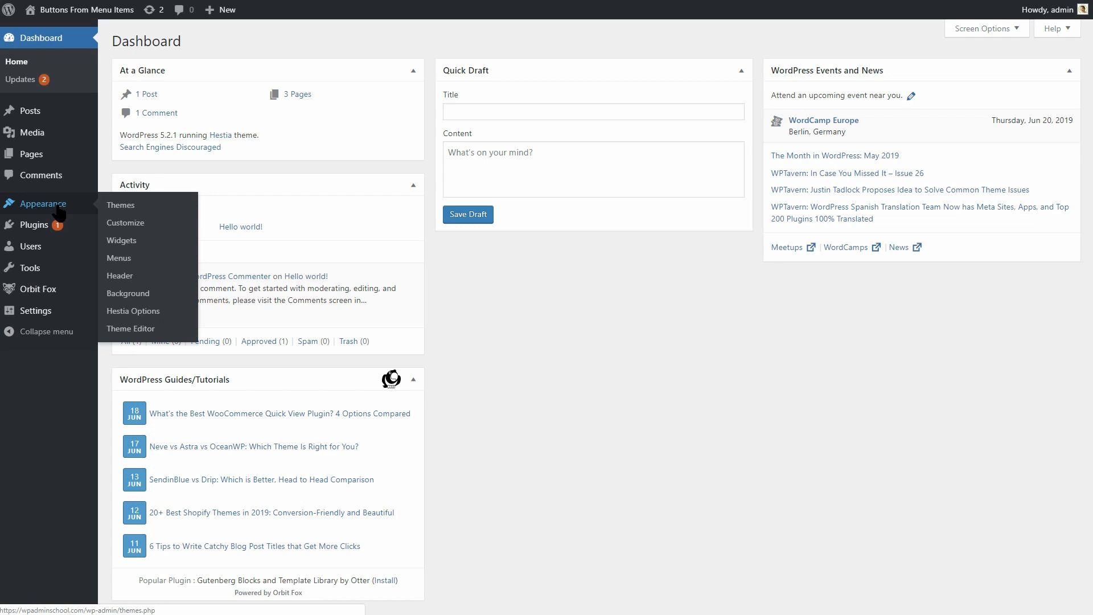
{"action": "left_click", "coordinate": [118, 258]}
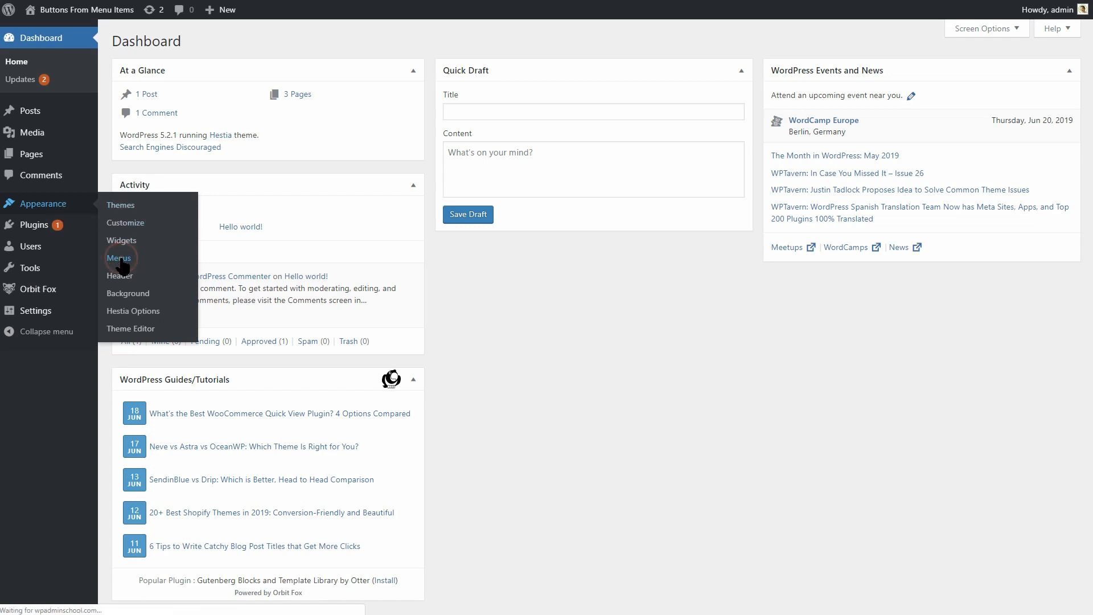
{"action": "left_click", "coordinate": [118, 258]}
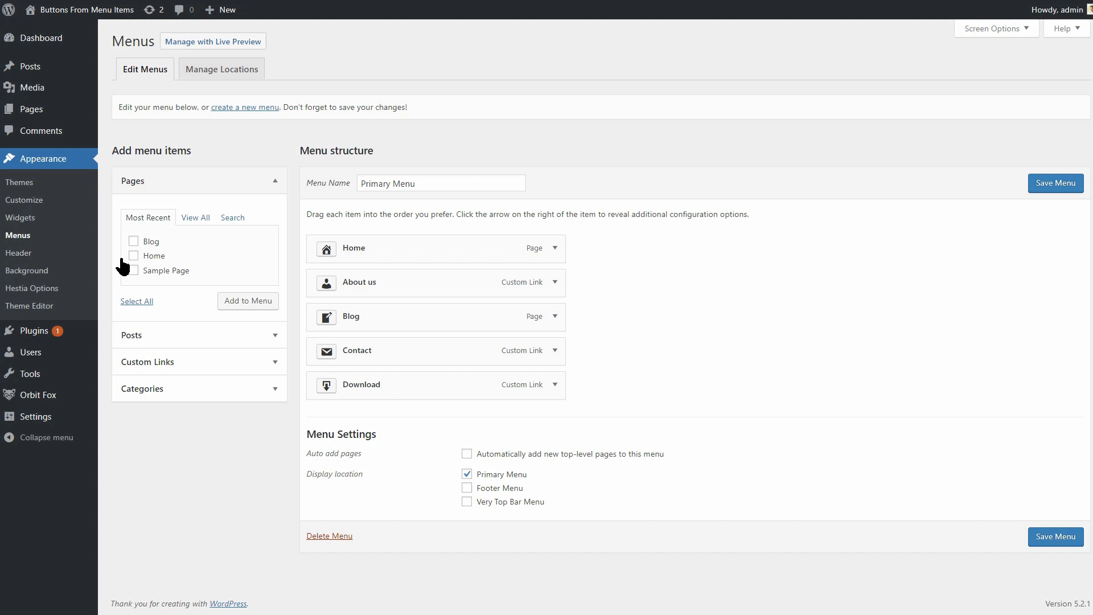
Step: Enable the CSS Classes field for menu items in Screen Options
{"action": "left_click", "coordinate": [555, 385]}
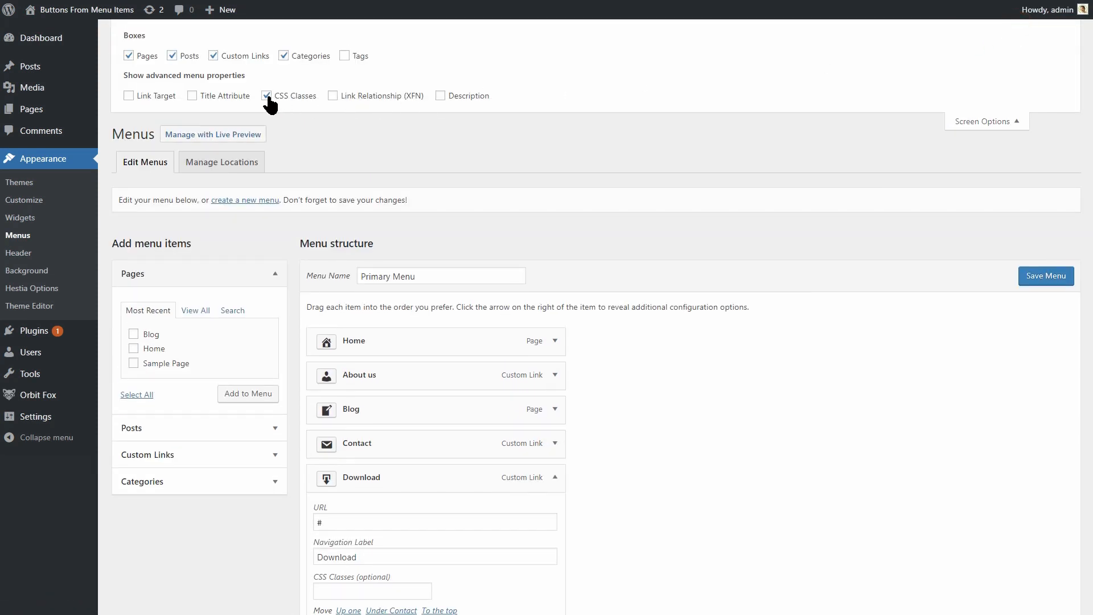
{"action": "left_click", "coordinate": [265, 96]}
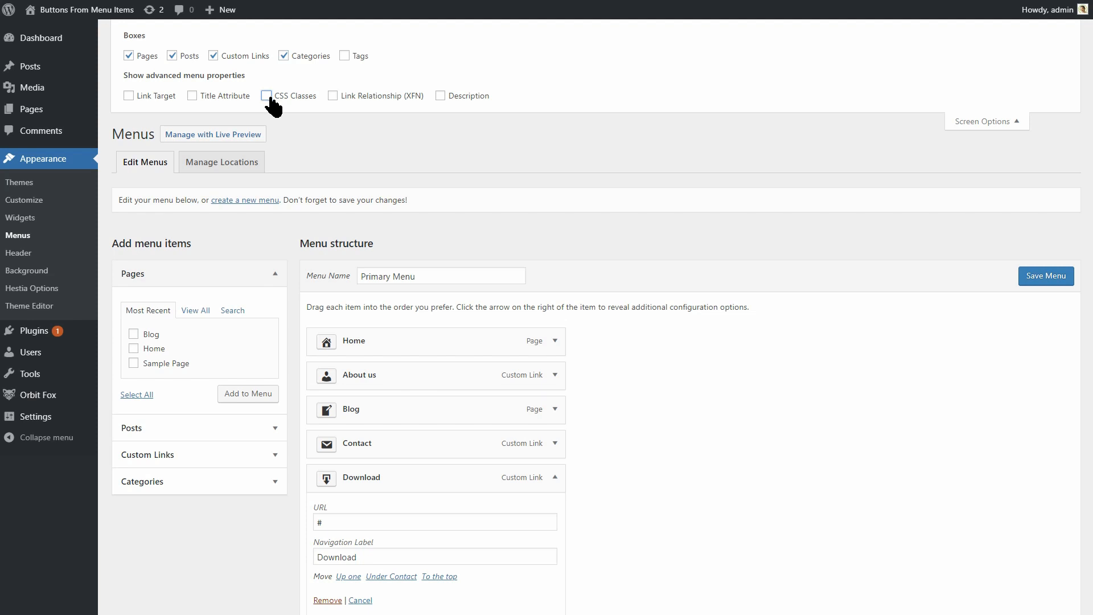
{"action": "left_click", "coordinate": [266, 96]}
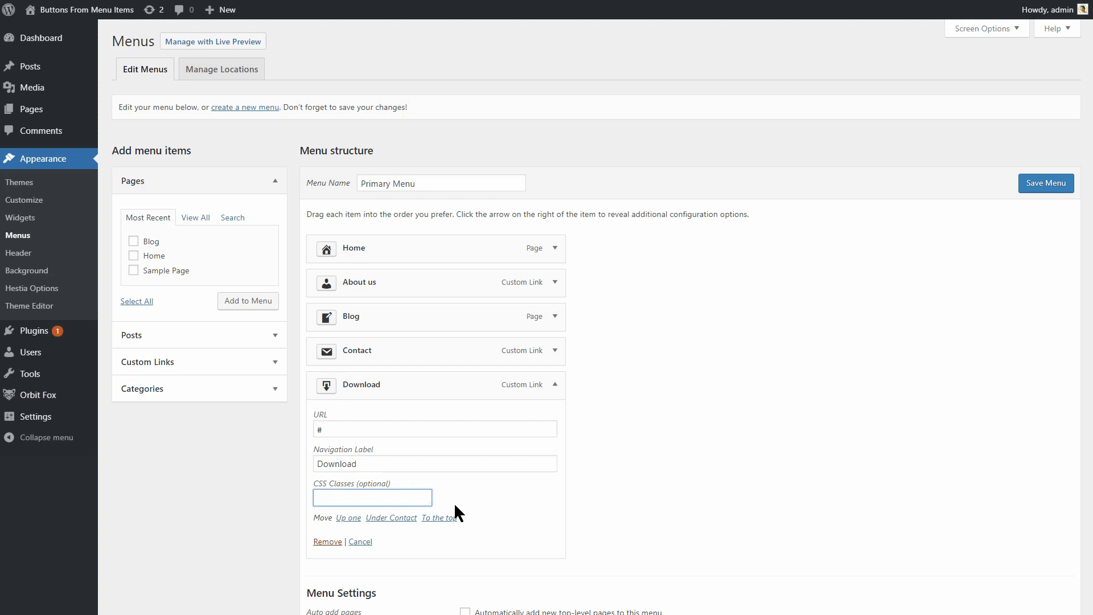
Step: Enter hestia-btn as the Download menu item's CSS class
{"action": "type", "text": "hestia-btn"}
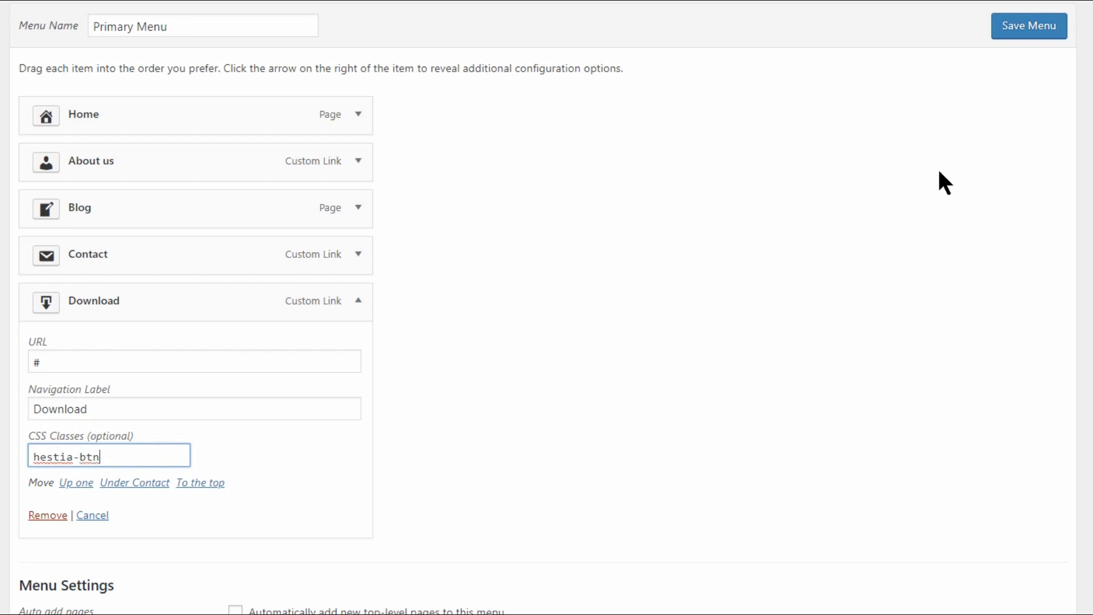
{"action": "left_click", "coordinate": [358, 301]}
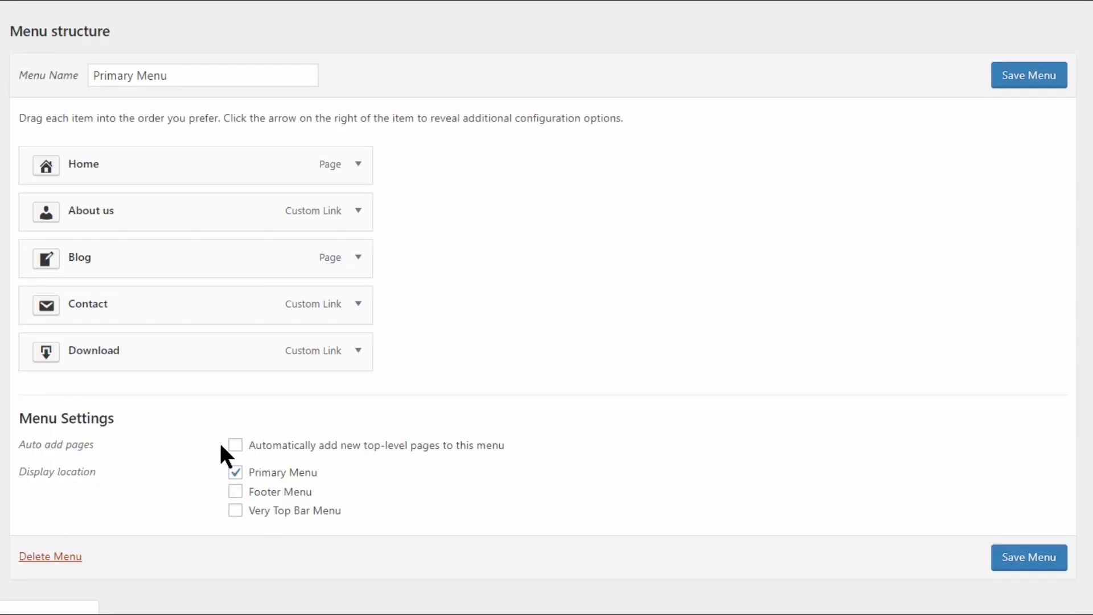
{"action": "left_click", "coordinate": [358, 351]}
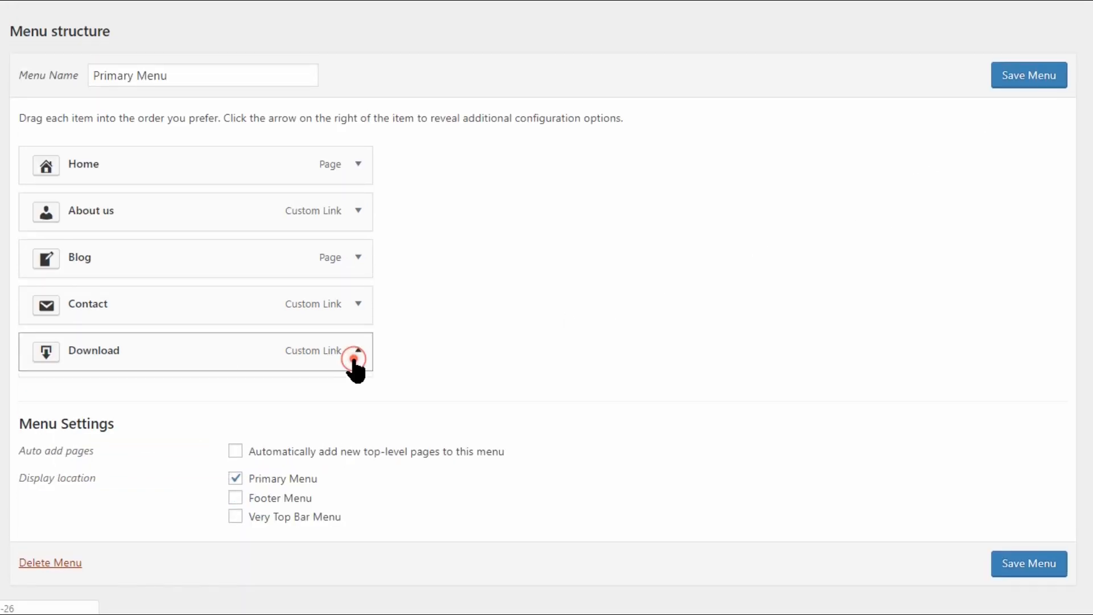
Step: Check the Contact and Blog items, collapse all items, and save the Primary Menu
{"action": "left_click", "coordinate": [357, 351]}
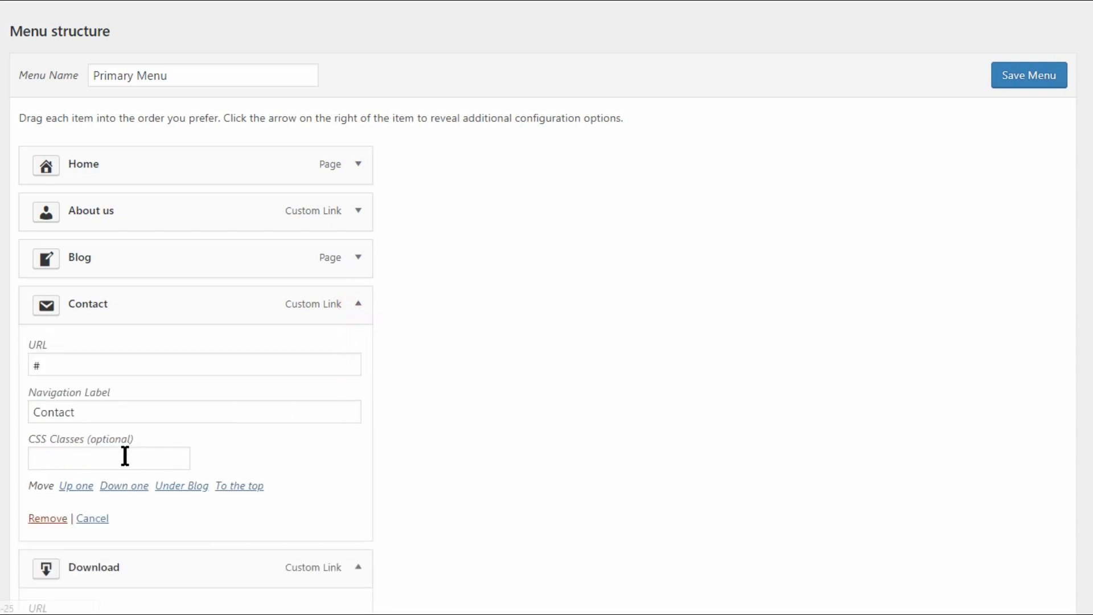
{"action": "left_click", "coordinate": [359, 257]}
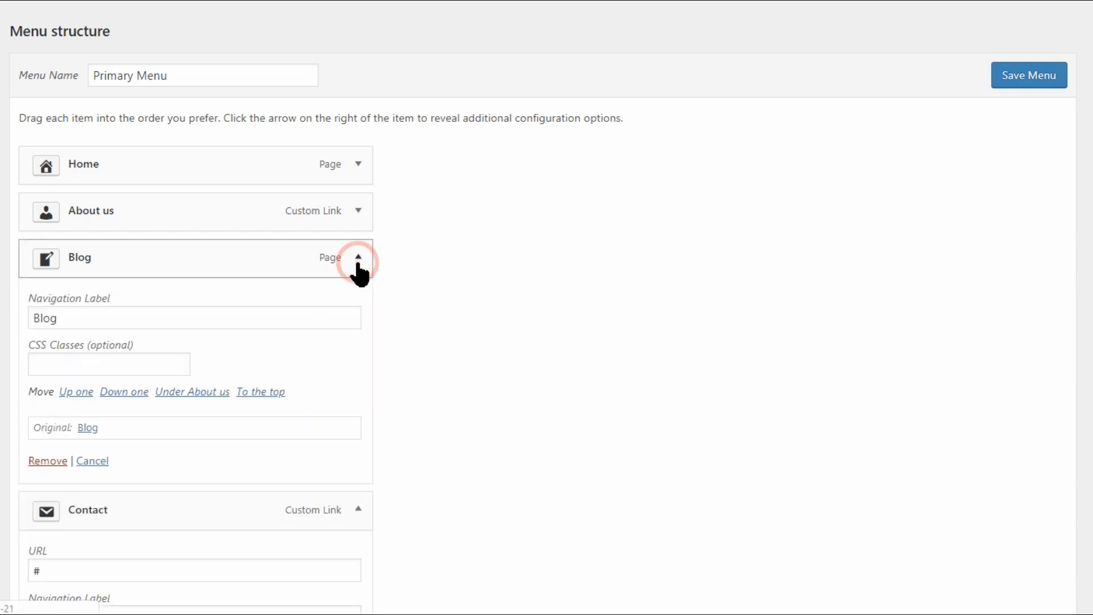
{"action": "left_click", "coordinate": [108, 363]}
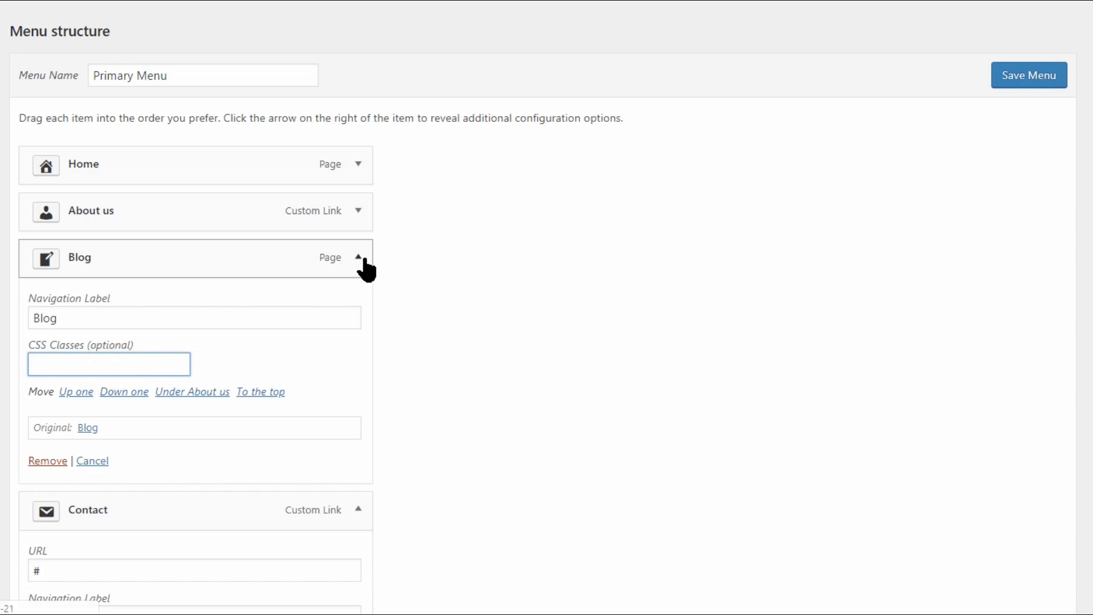
{"action": "left_click", "coordinate": [359, 257]}
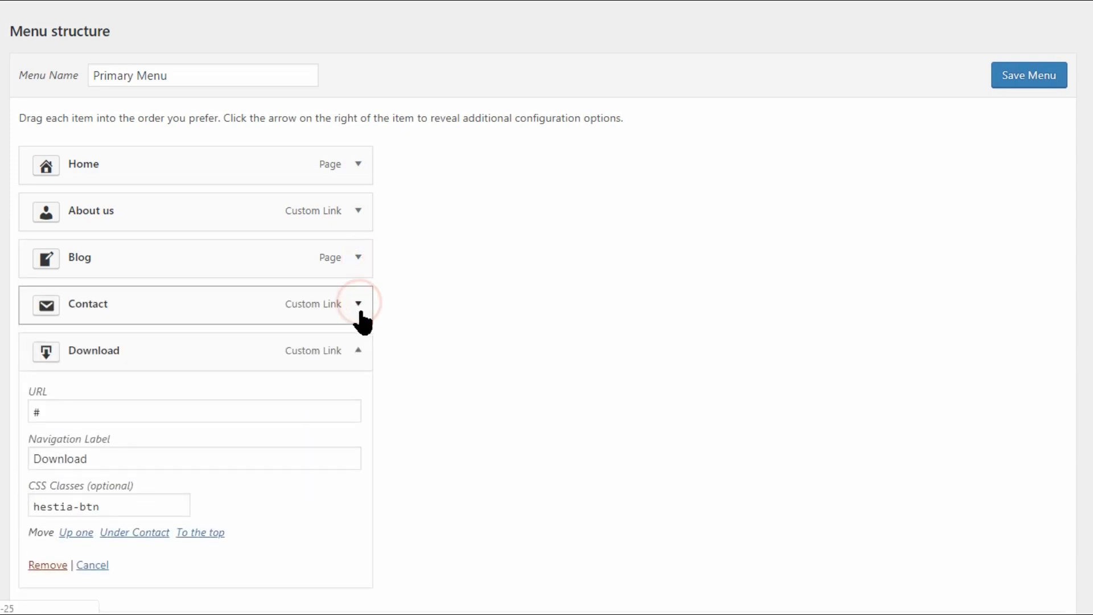
{"action": "left_click", "coordinate": [358, 351]}
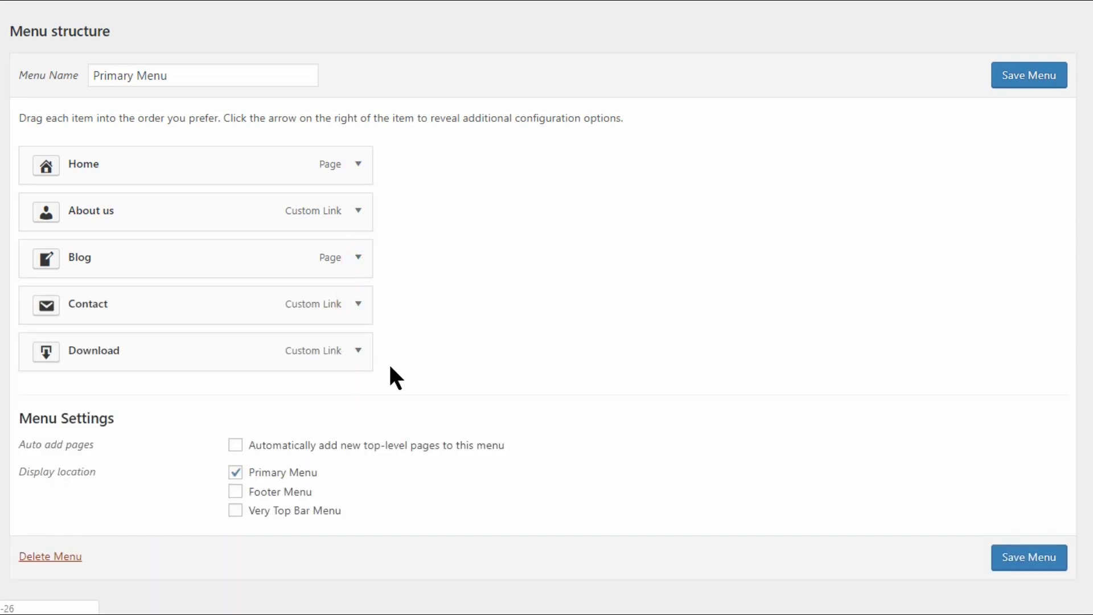
{"action": "left_click", "coordinate": [1027, 75]}
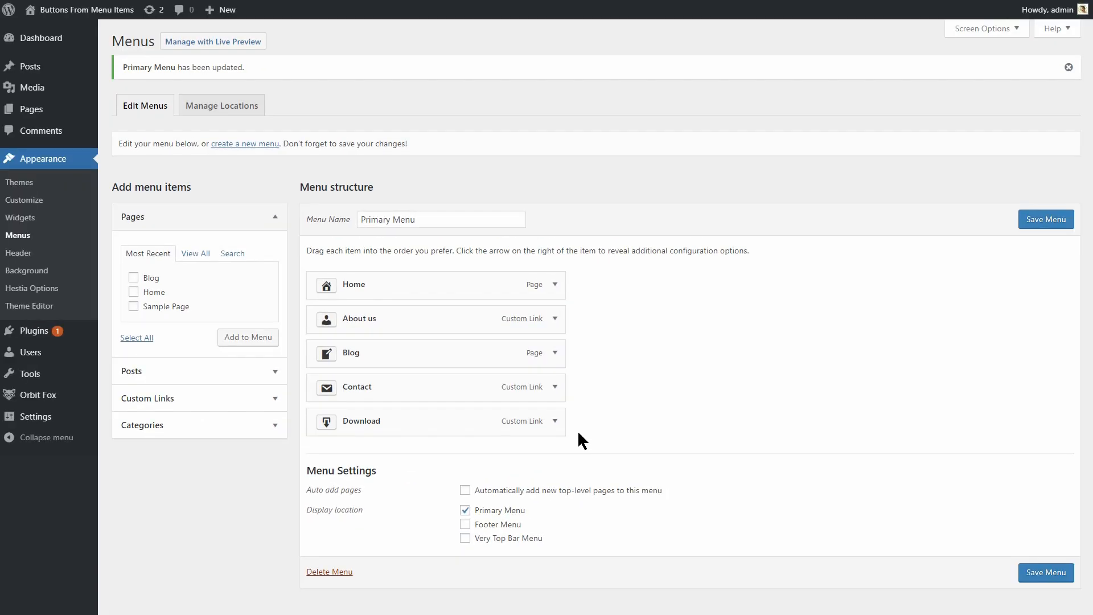
Step: Open Additional CSS in the Customizer and start a .hestia-btn selector
{"action": "left_click", "coordinate": [212, 41]}
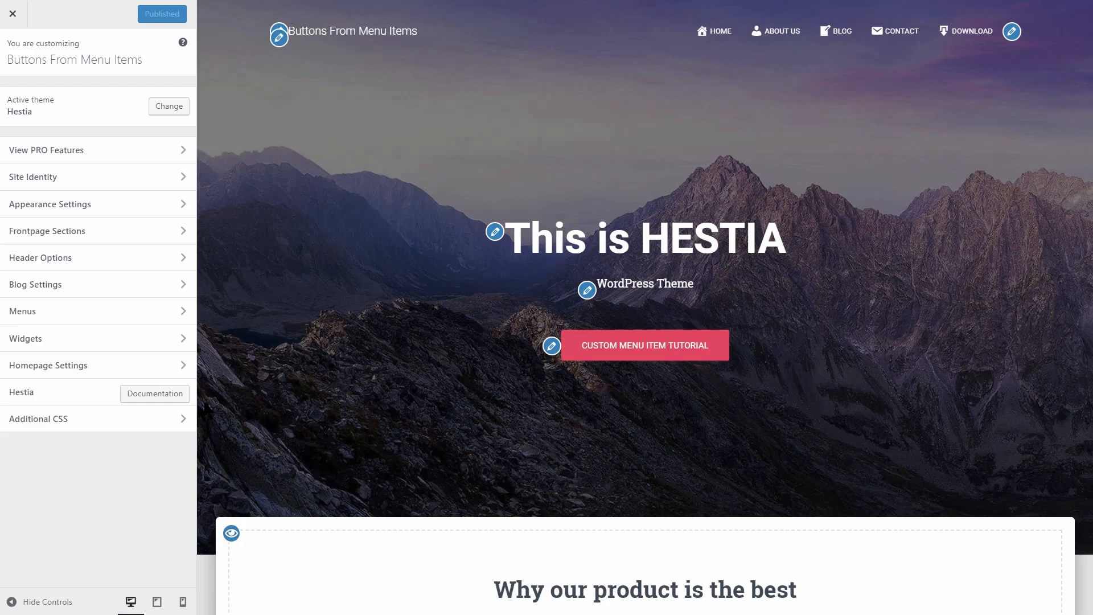
{"action": "left_click", "coordinate": [38, 418]}
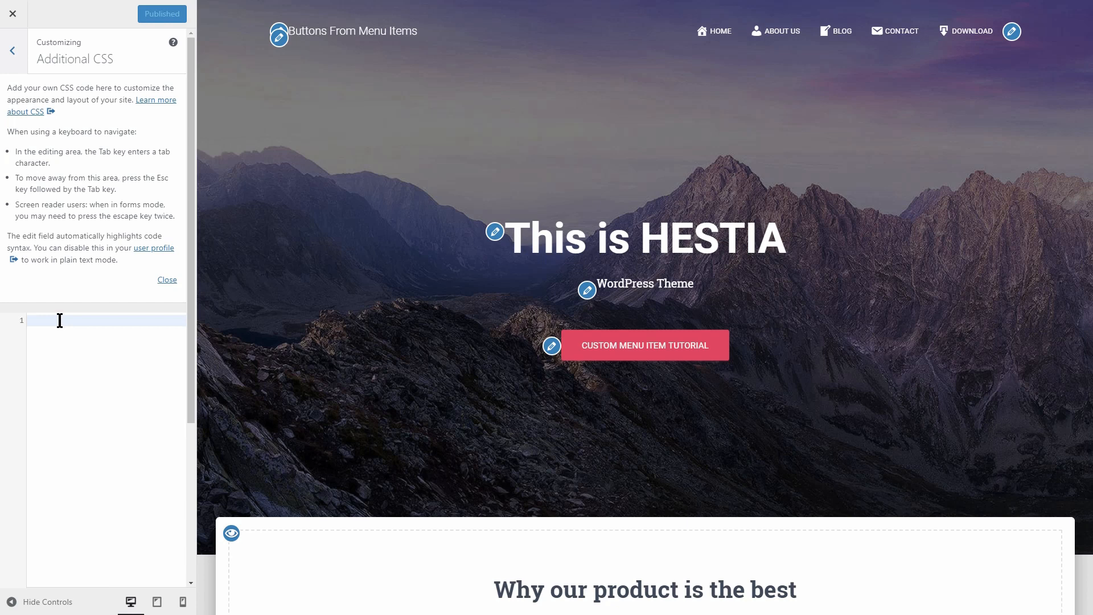
{"action": "type", "text": "."}
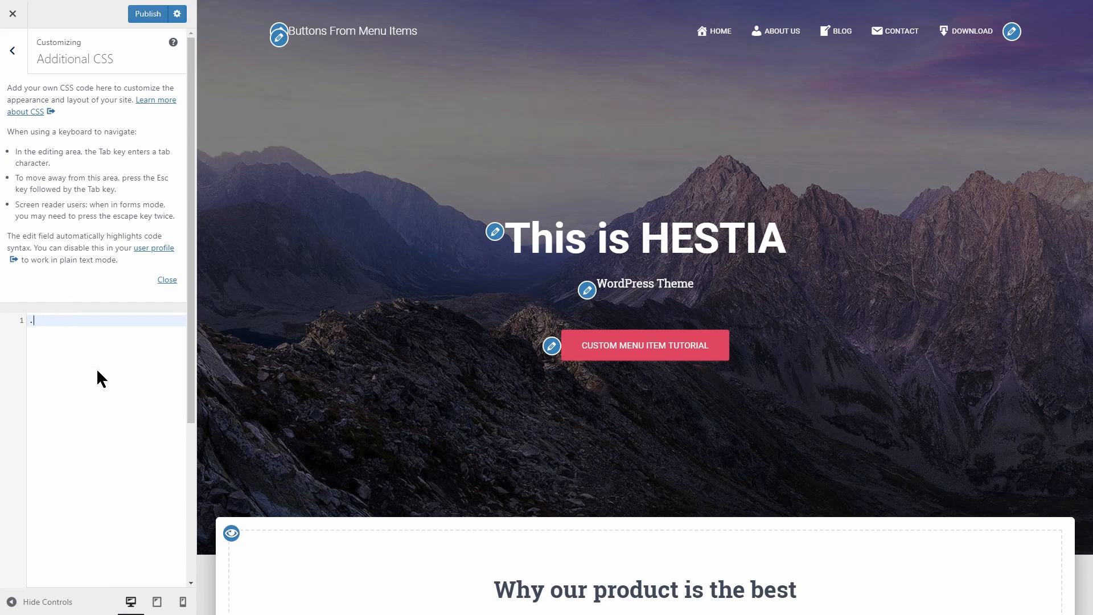
{"action": "type", "text": "hestia-"}
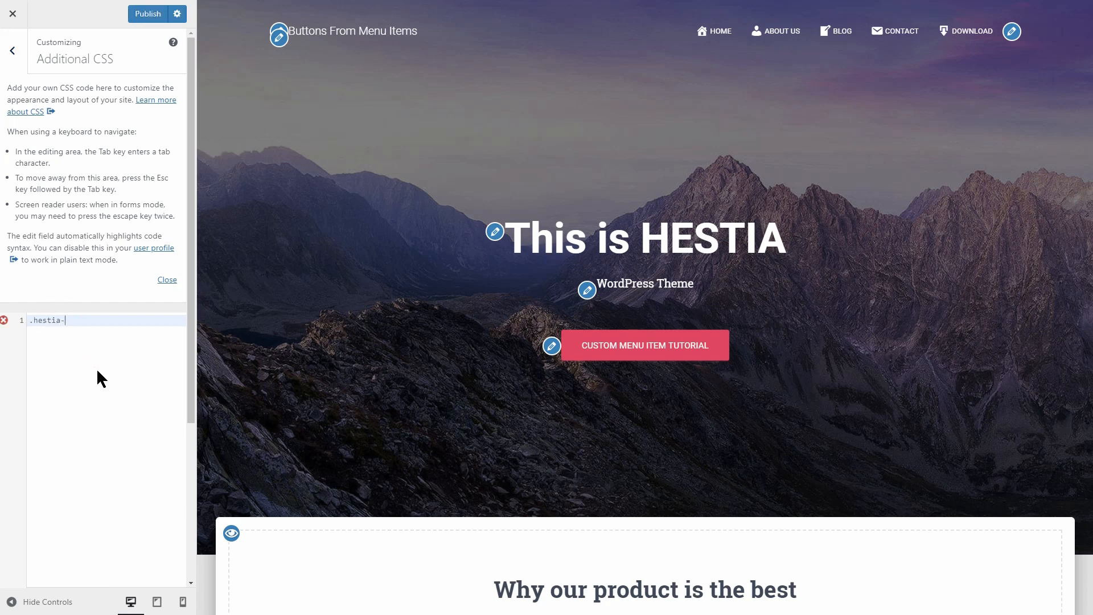
{"action": "type", "text": "btn"}
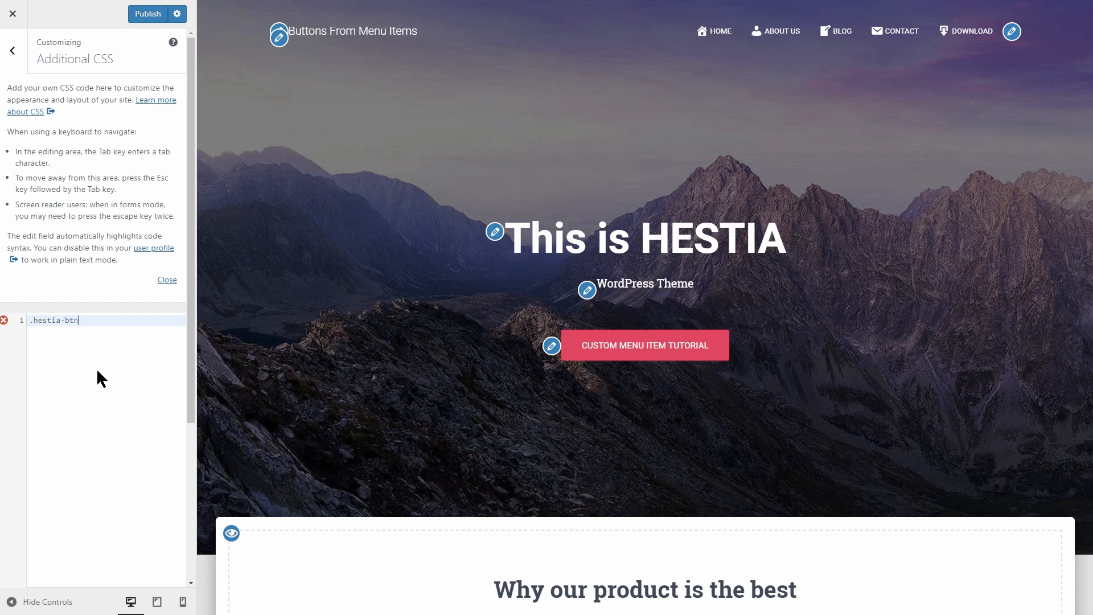
Step: Write the rule body with background #E91F63, padding 0 20px and border-radius 5px
{"action": "type", "text": "{"}
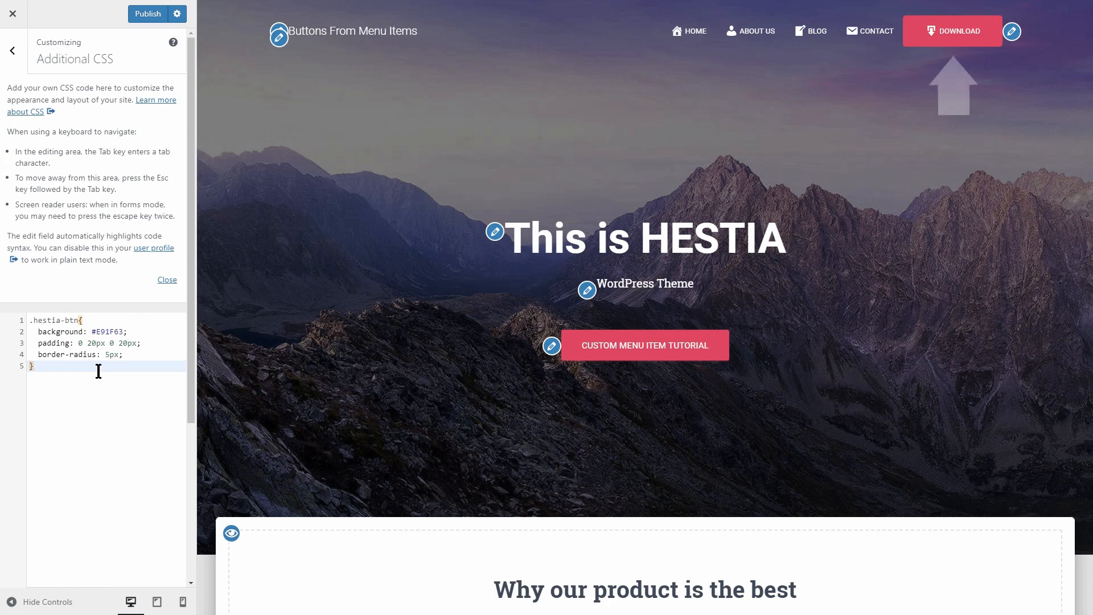
{"action": "double_click", "coordinate": [105, 332]}
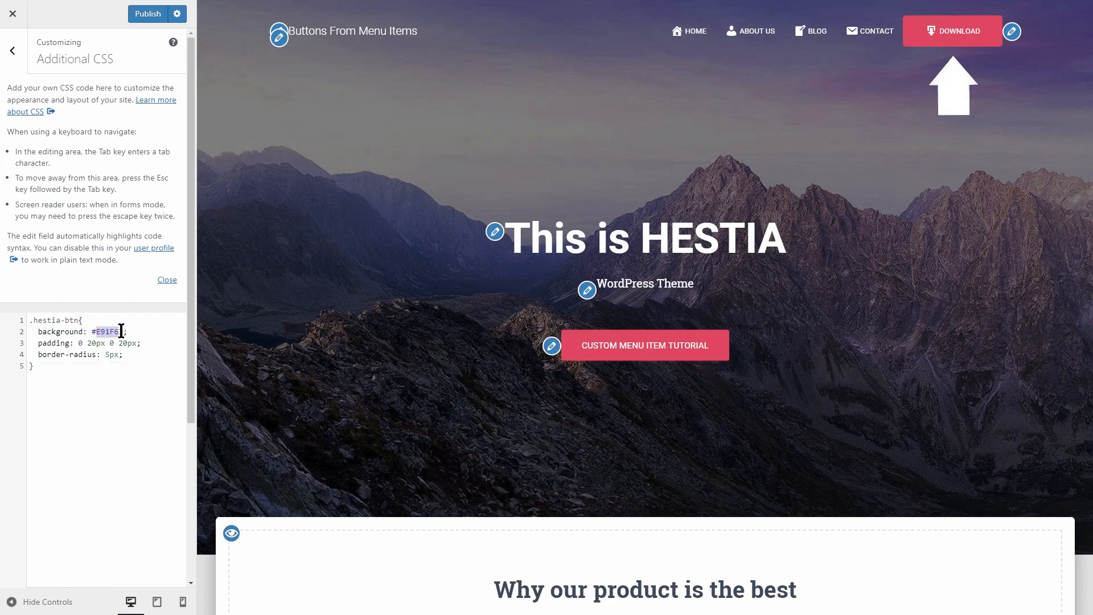
{"action": "type", "text": "#000"}
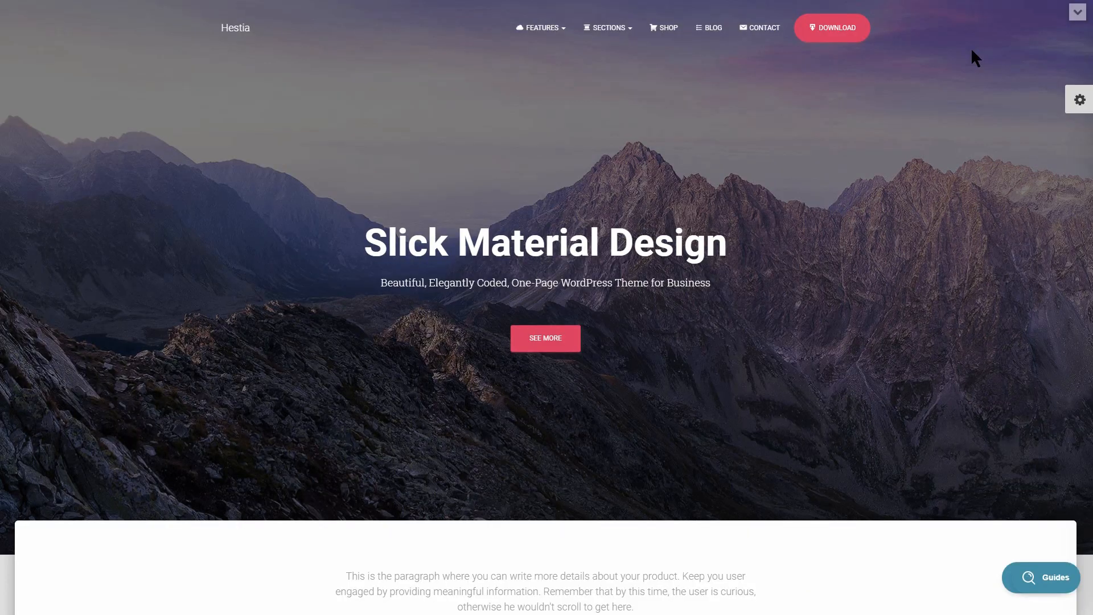
{"action": "mouse_move", "coordinate": [1016, 25]}
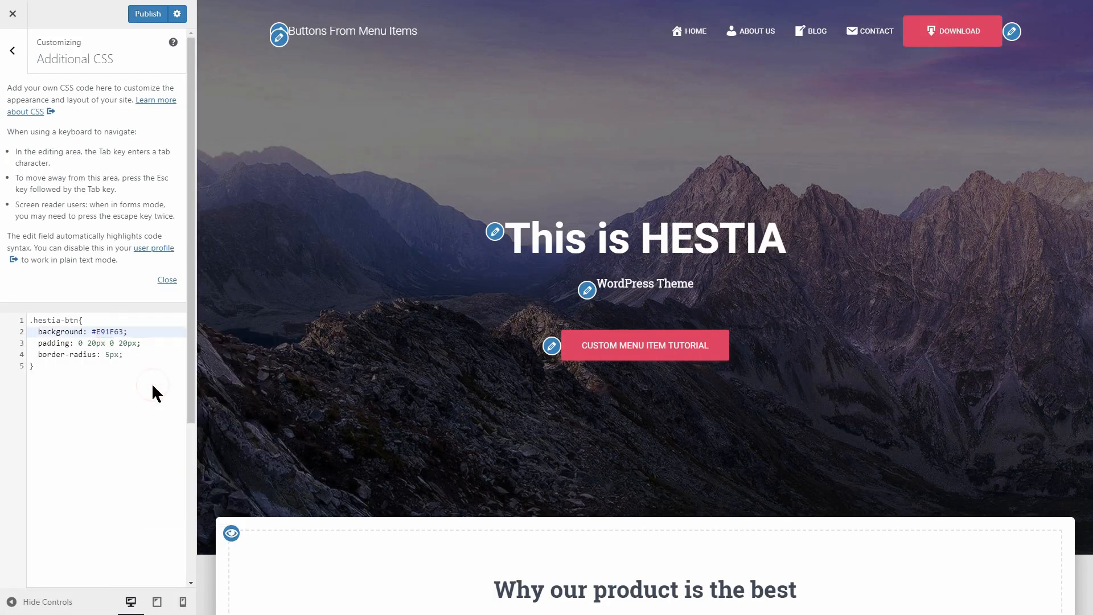
{"action": "mouse_move", "coordinate": [952, 31]}
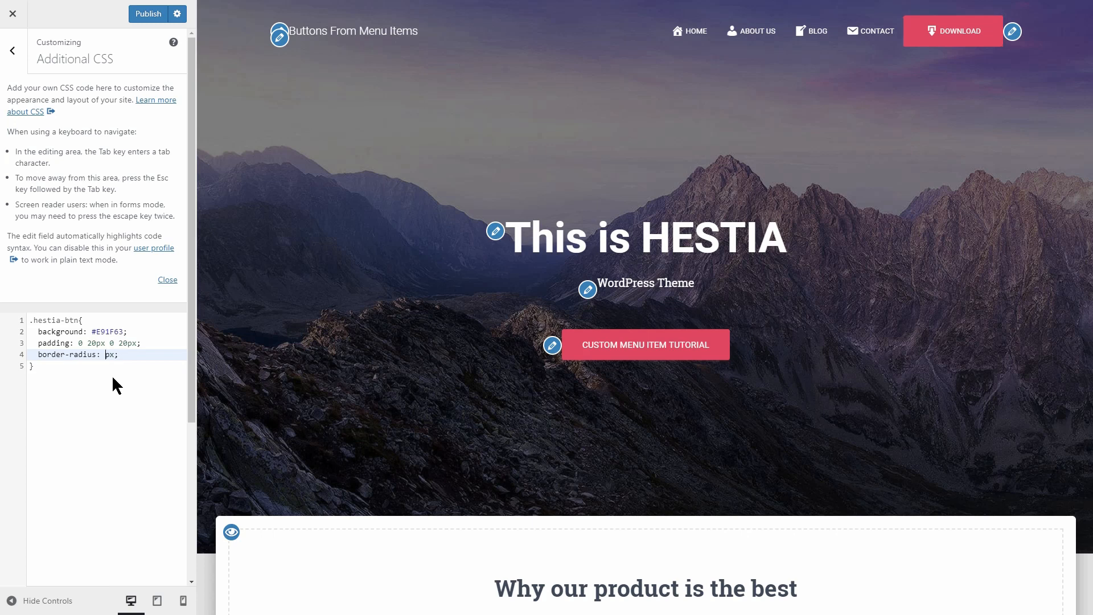
Step: Change border-radius from 30px to 20px and begin renaming it border-top-right-radius
{"action": "type", "text": "30"}
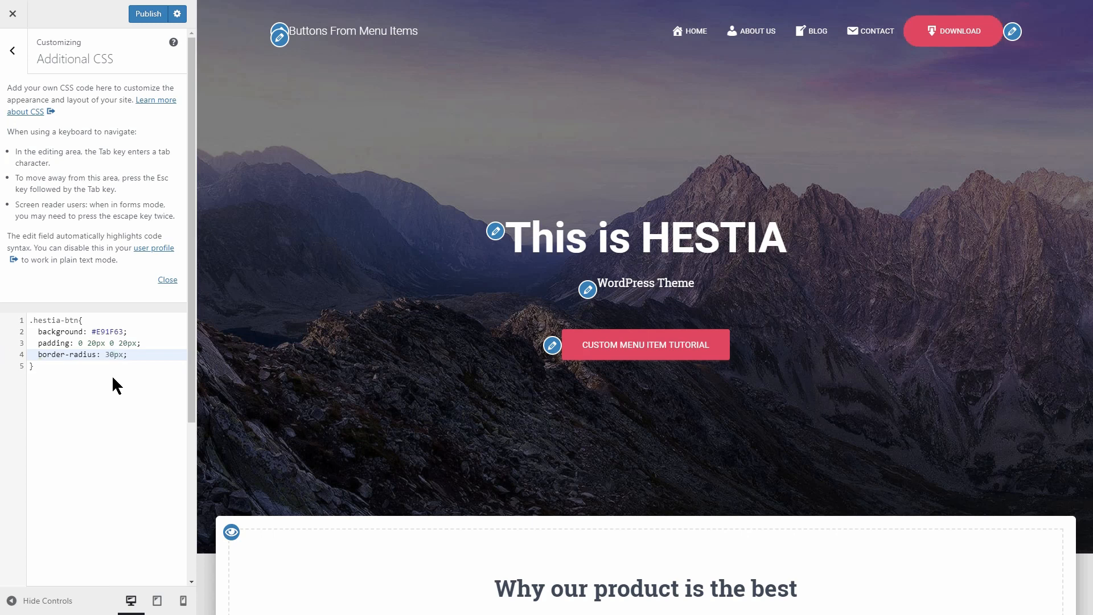
{"action": "type", "text": "20px"}
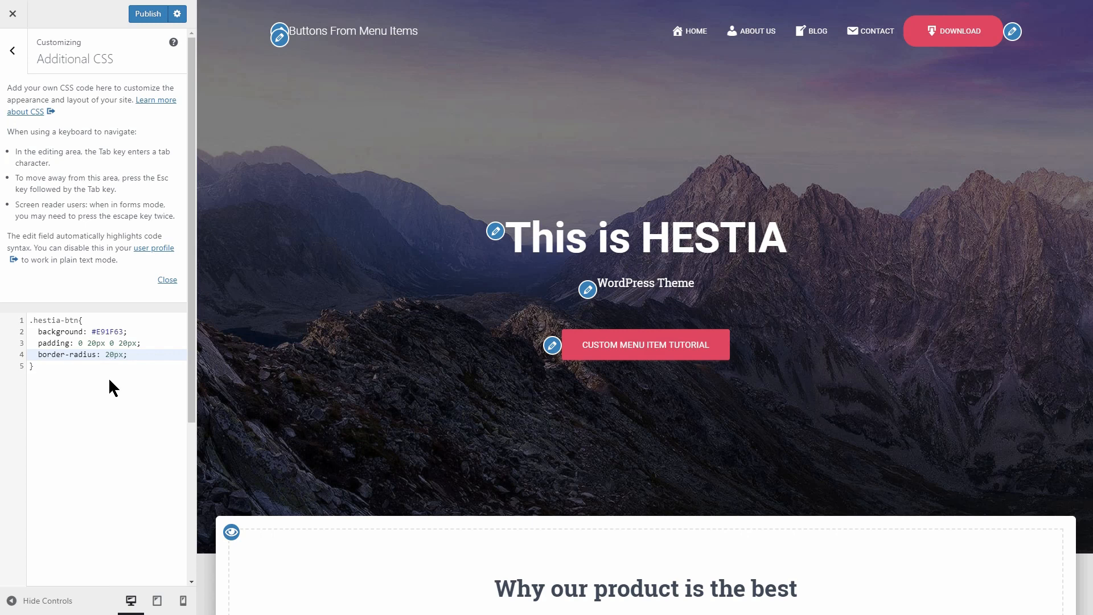
{"action": "left_click", "coordinate": [94, 355]}
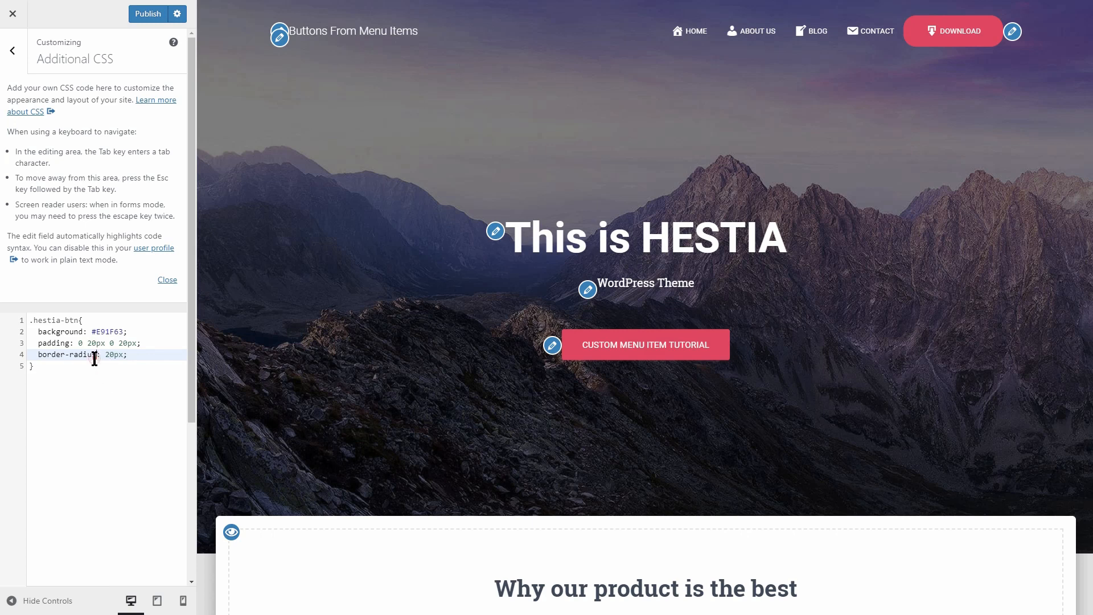
{"action": "mouse_move", "coordinate": [104, 387]}
{"action": "type", "text": "-top-right"}
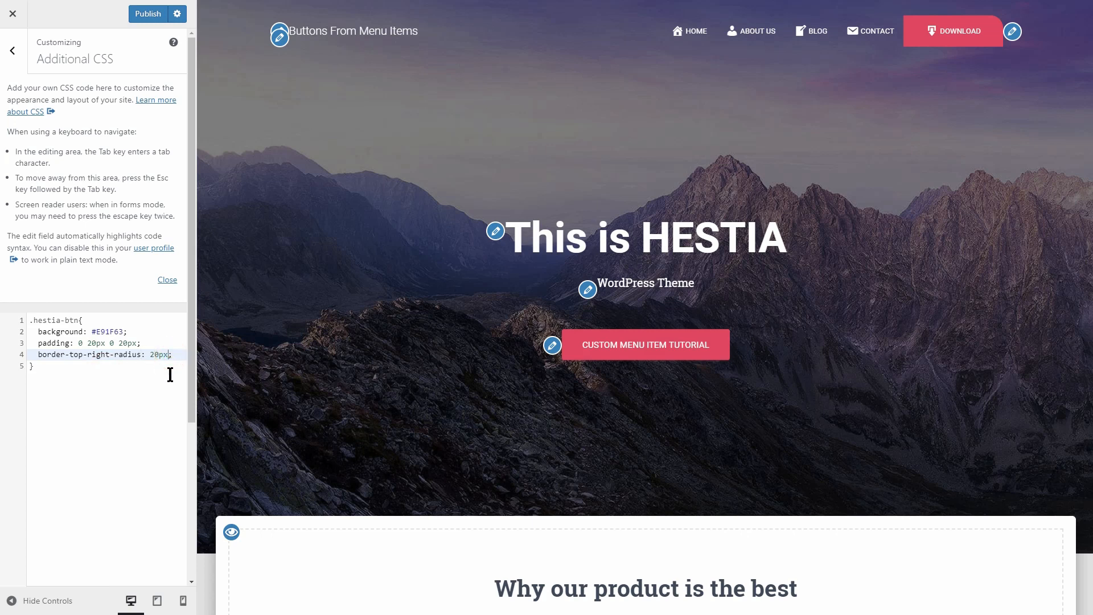
Step: Add border-bottom-left-radius: 20px; to the .hestia-btn rule
{"action": "type", "text": "border-bo"}
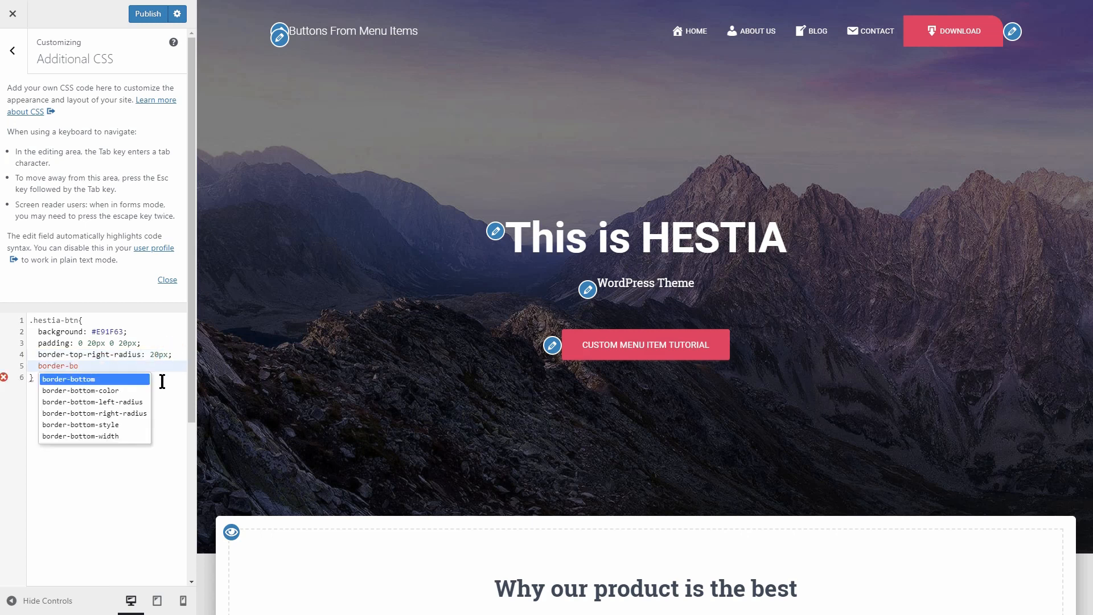
{"action": "left_click", "coordinate": [92, 401]}
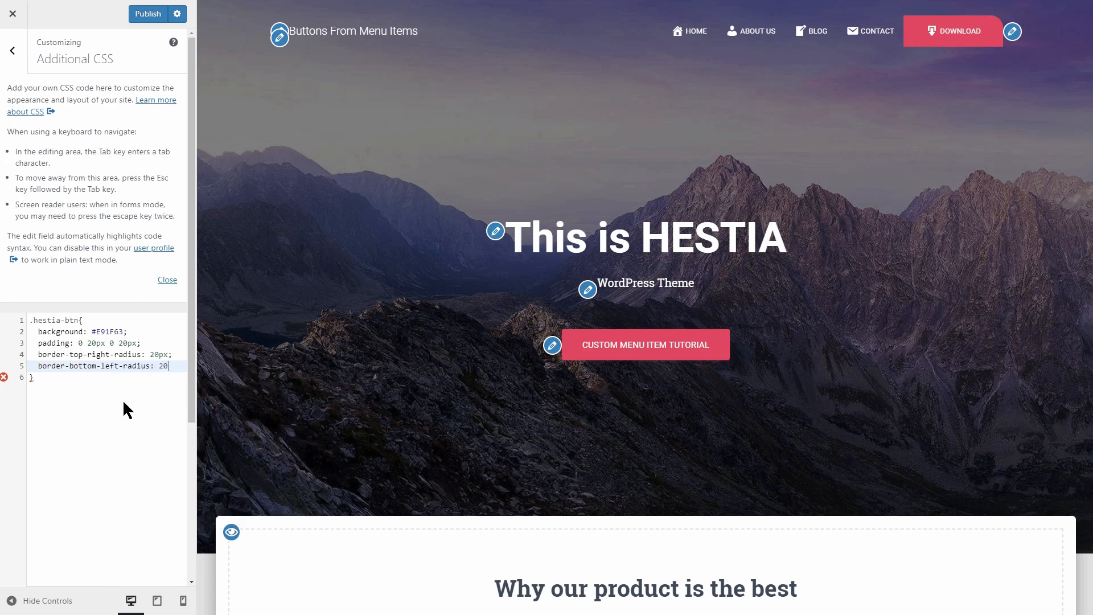
{"action": "type", "text": "px;"}
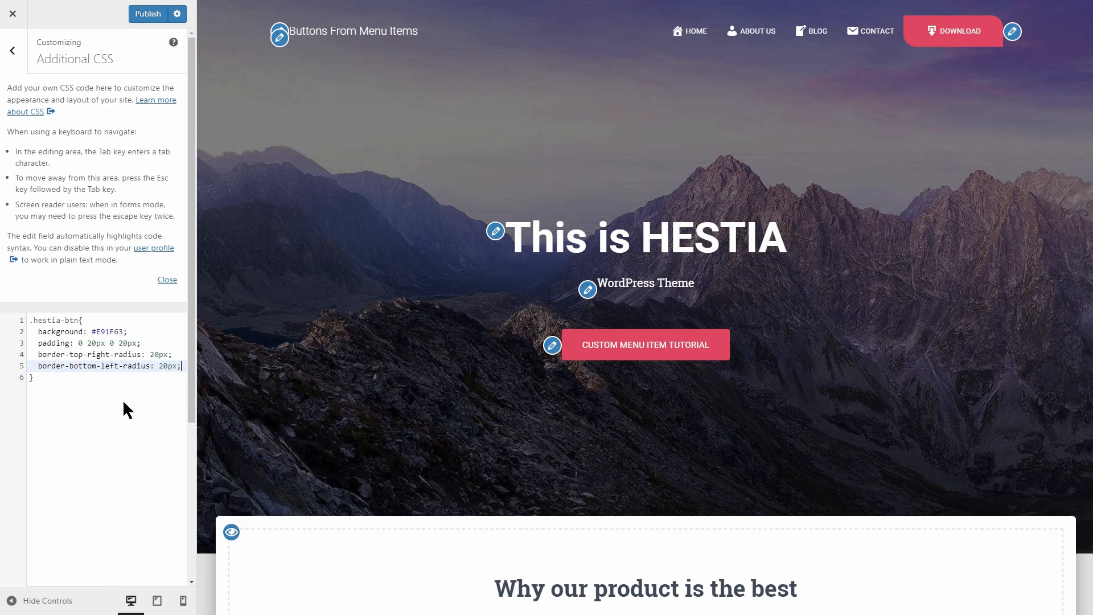
{"action": "mouse_move", "coordinate": [966, 75]}
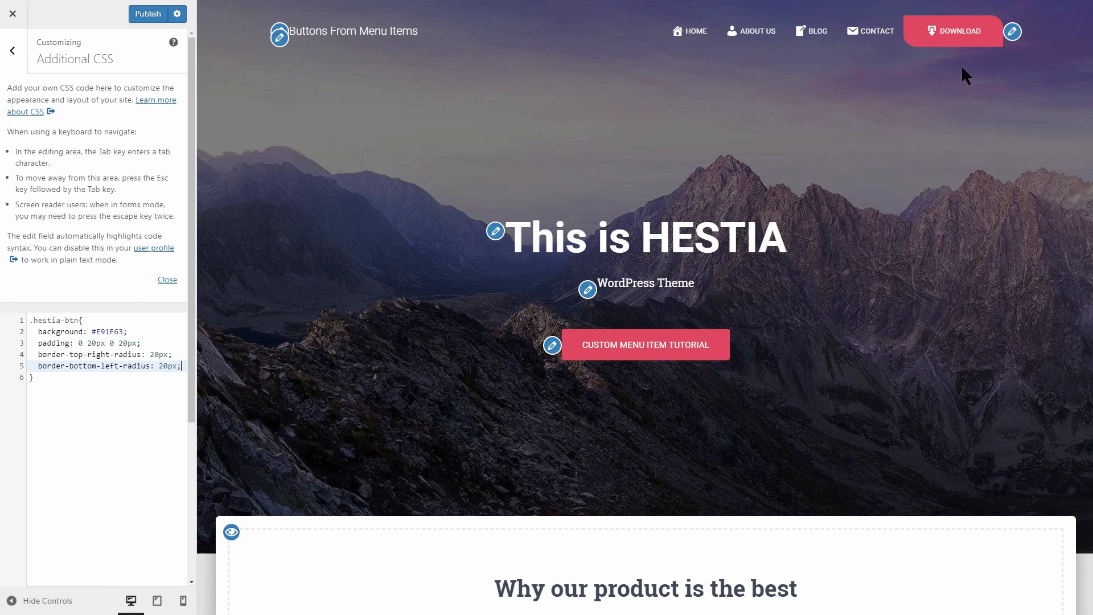
{"action": "mouse_move", "coordinate": [1013, 31]}
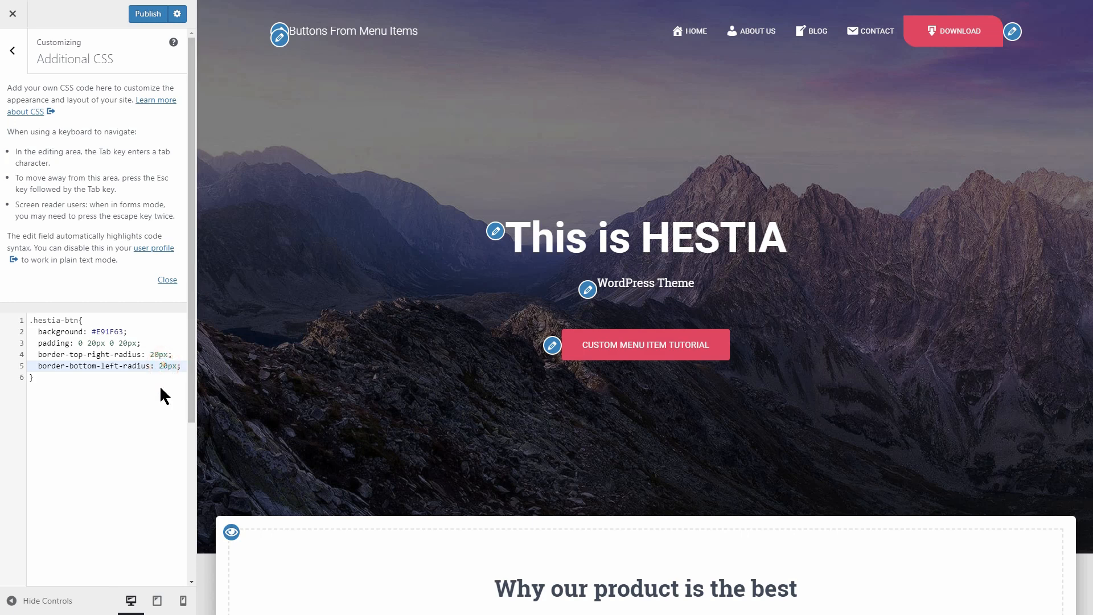
{"action": "left_click", "coordinate": [154, 354]}
{"action": "type", "text": "3"}
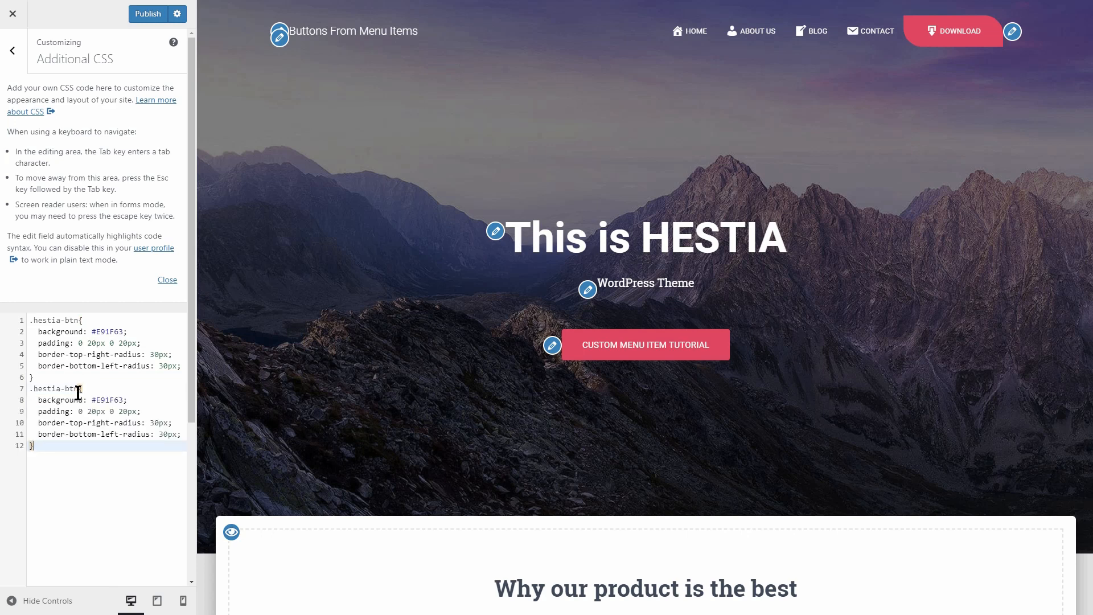
Step: Publish the CSS, reopen Additional CSS, and type #0000 as the .hestia-2-btn background
{"action": "left_click", "coordinate": [69, 411]}
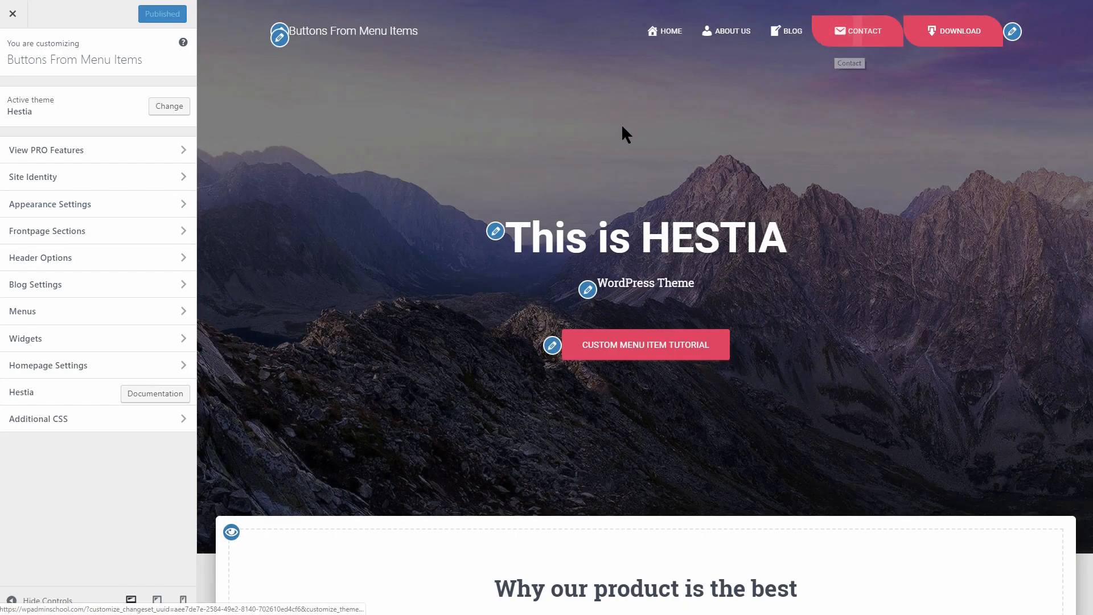
{"action": "left_click", "coordinate": [38, 418]}
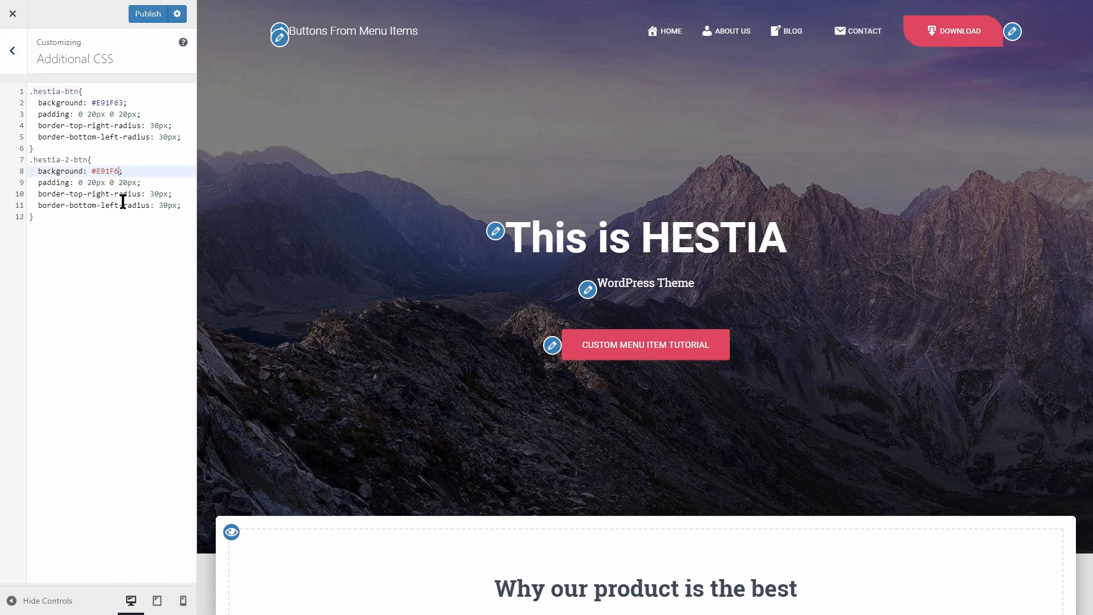
{"action": "type", "text": "0000"}
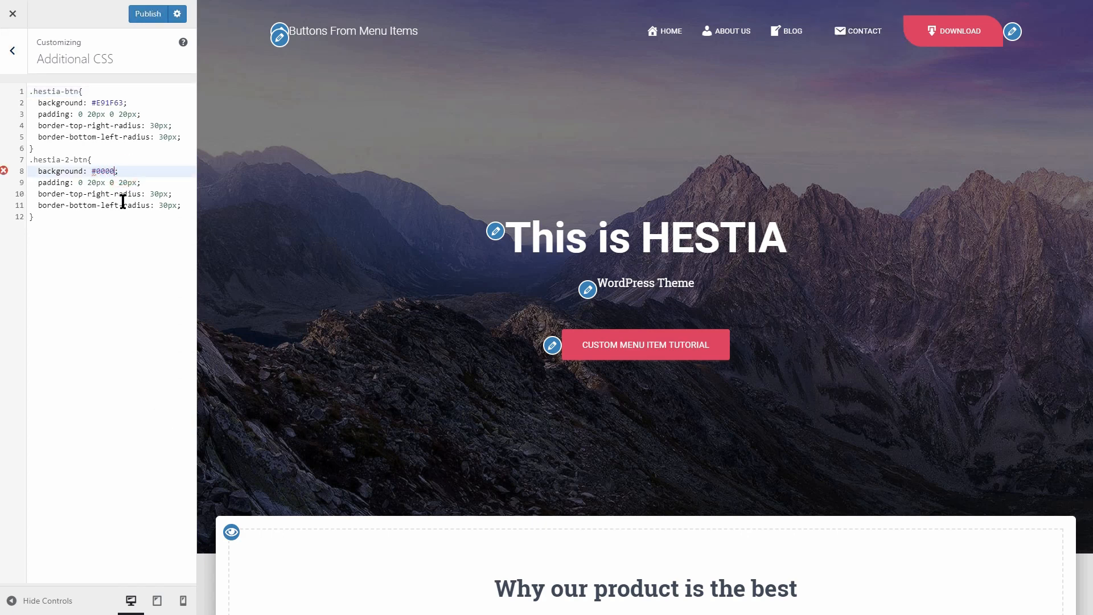